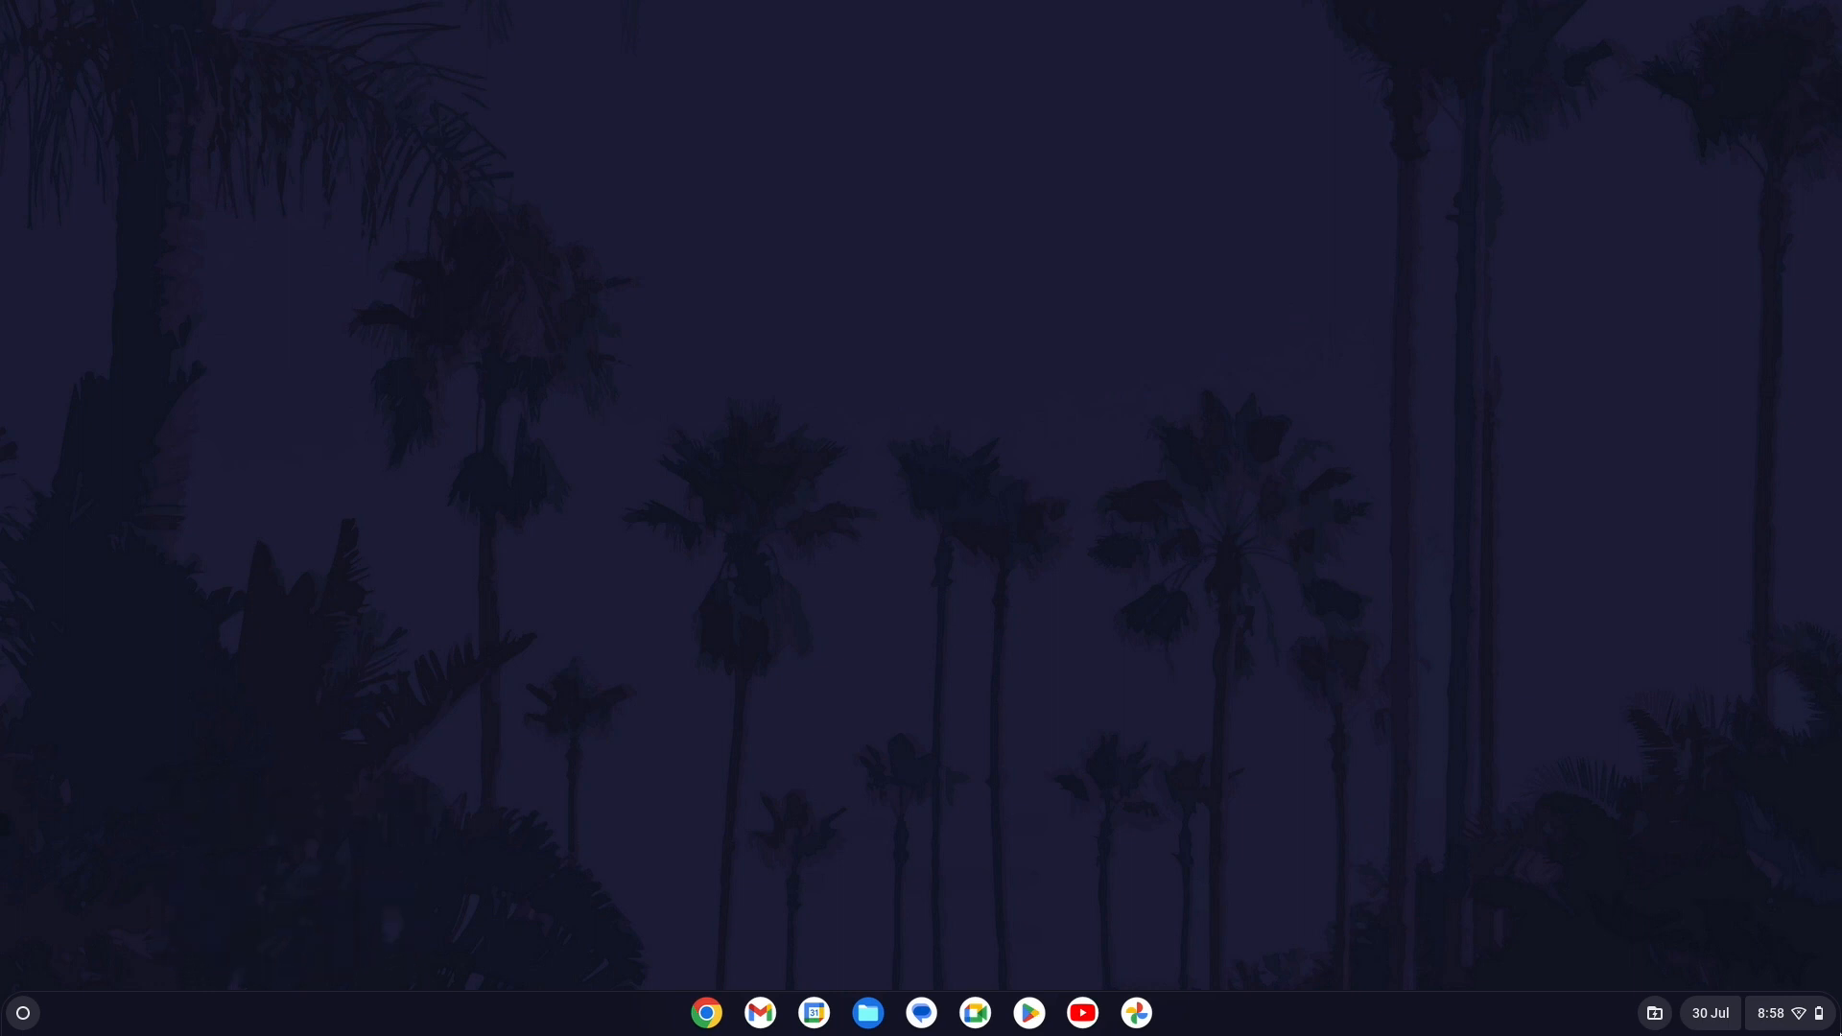
mouse_move(272, 898)
type("settings")
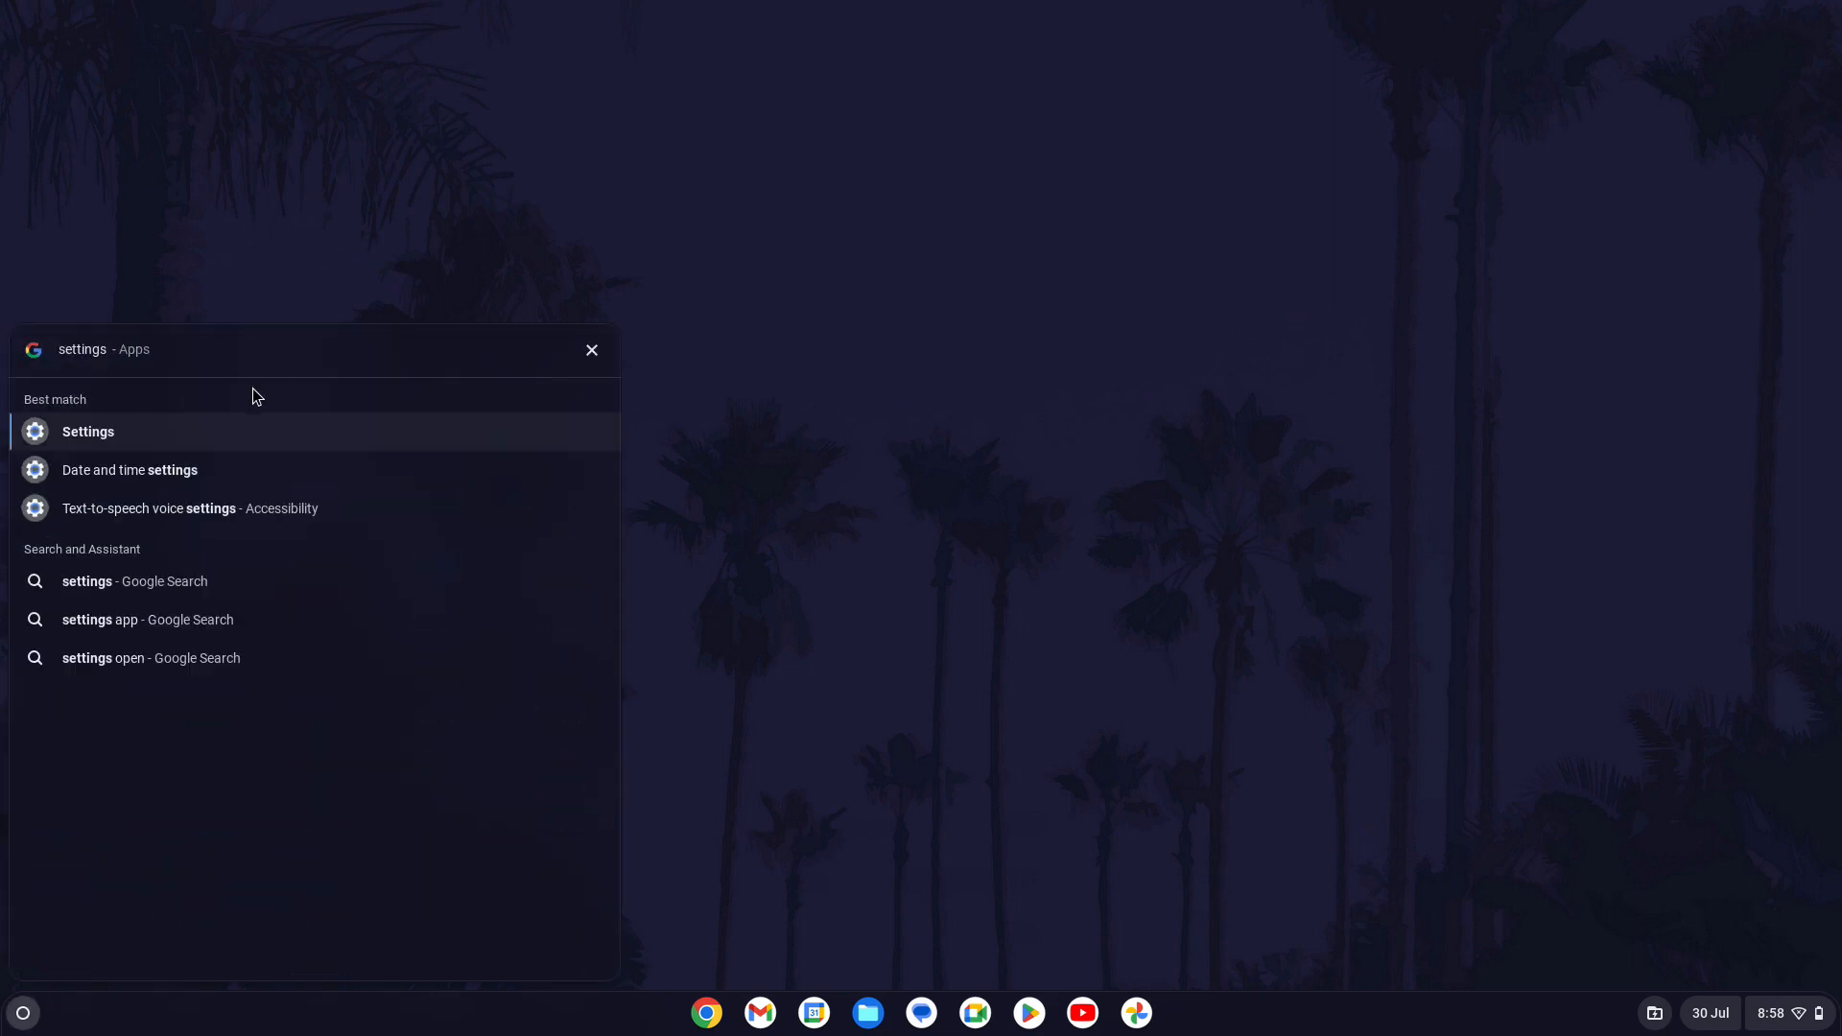
mouse_move(172, 431)
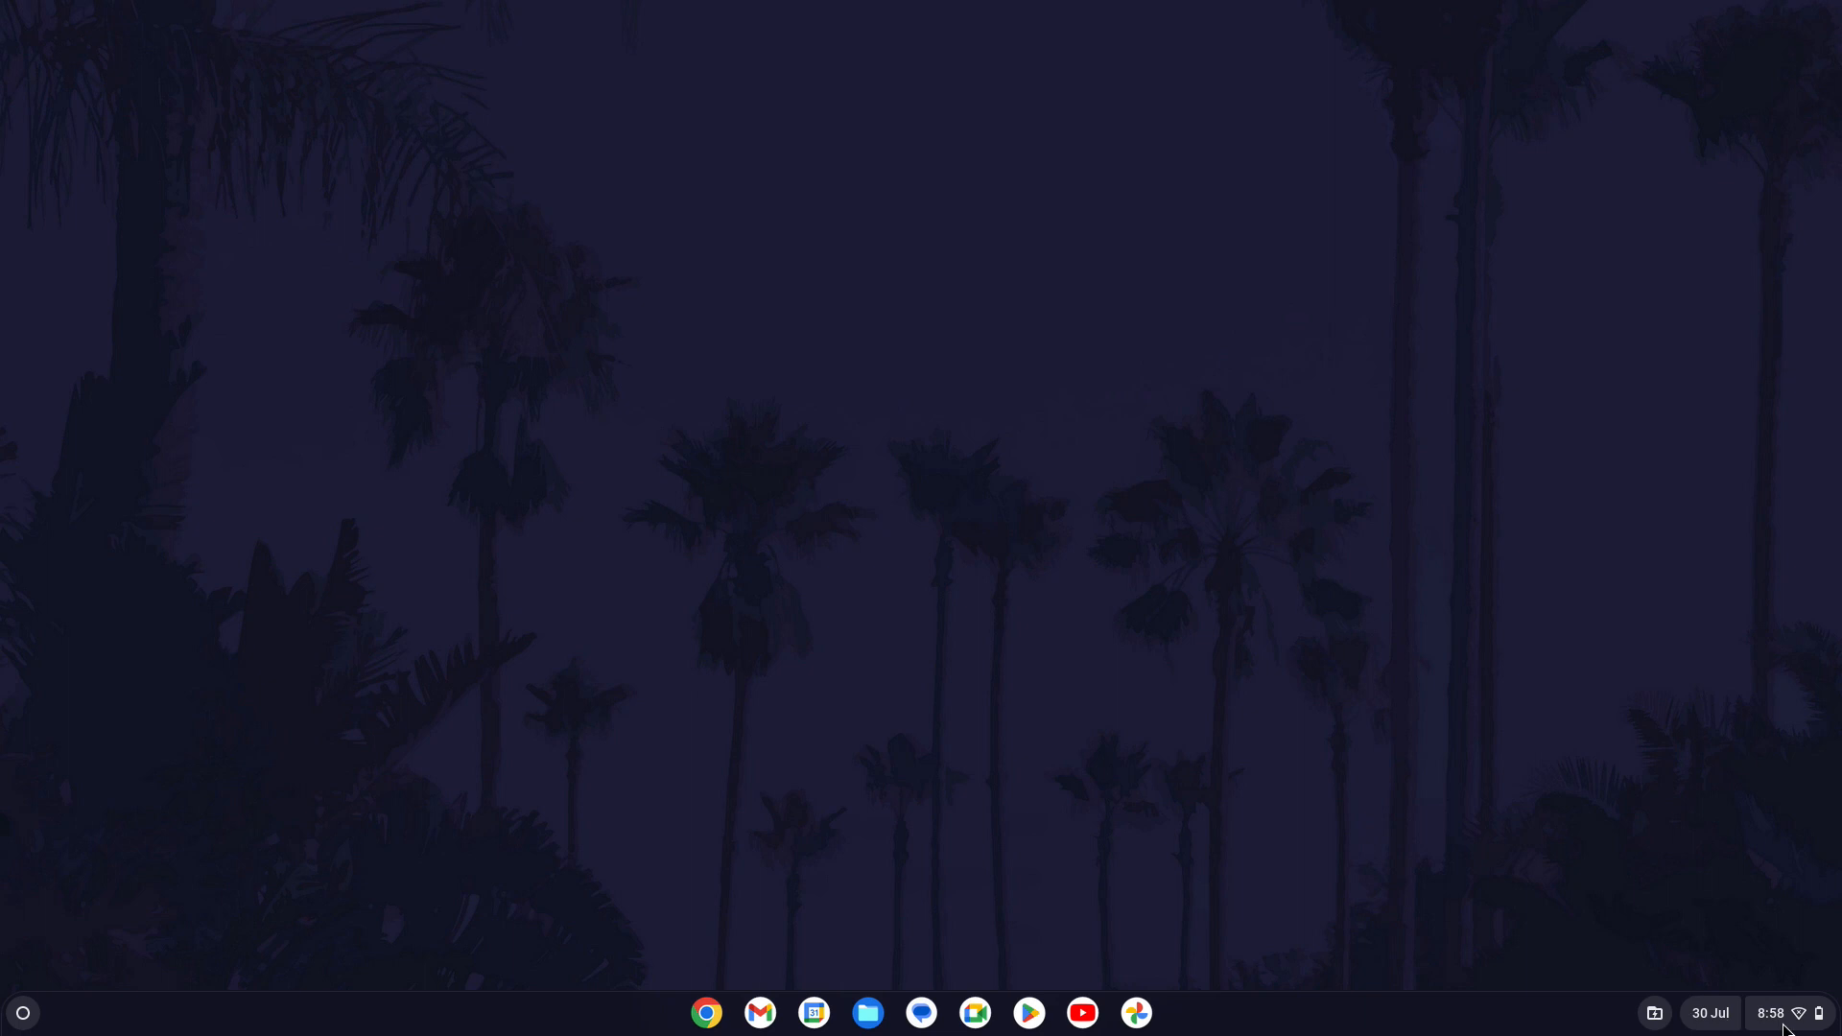
Open Settings from the quick settings panel in the status area.
left_click(1768, 1013)
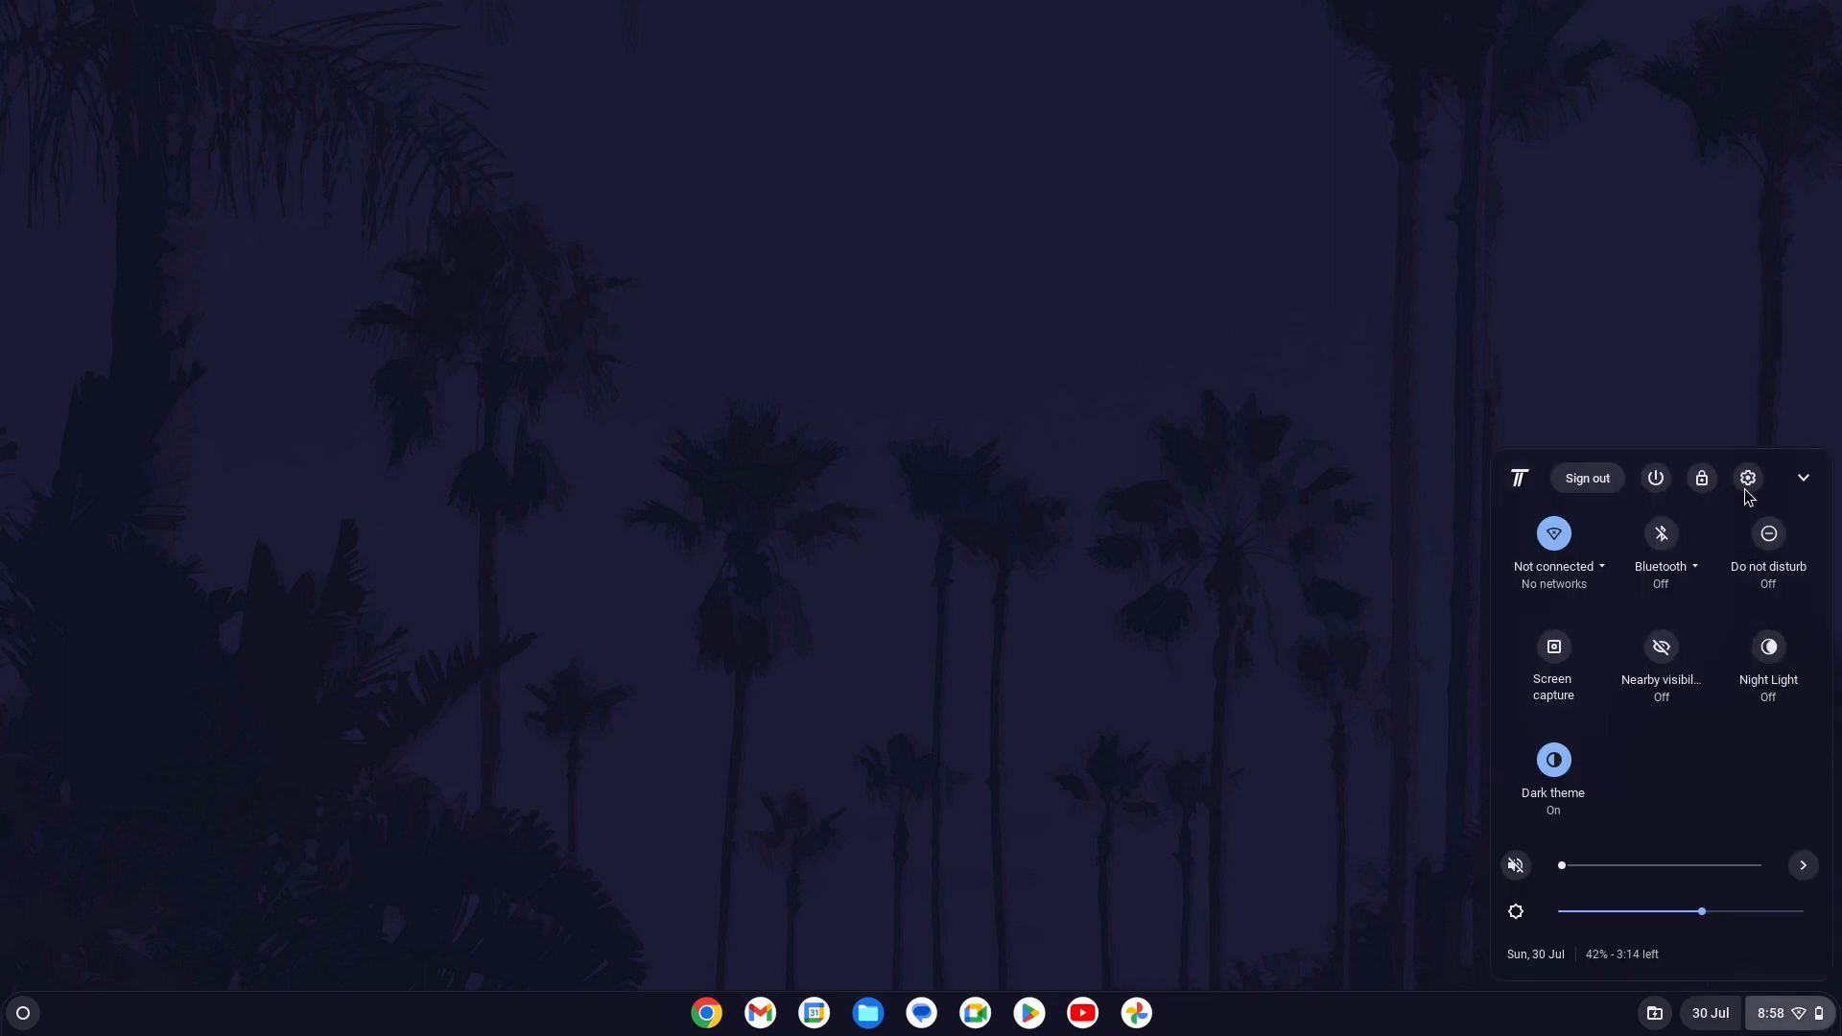
left_click(1747, 478)
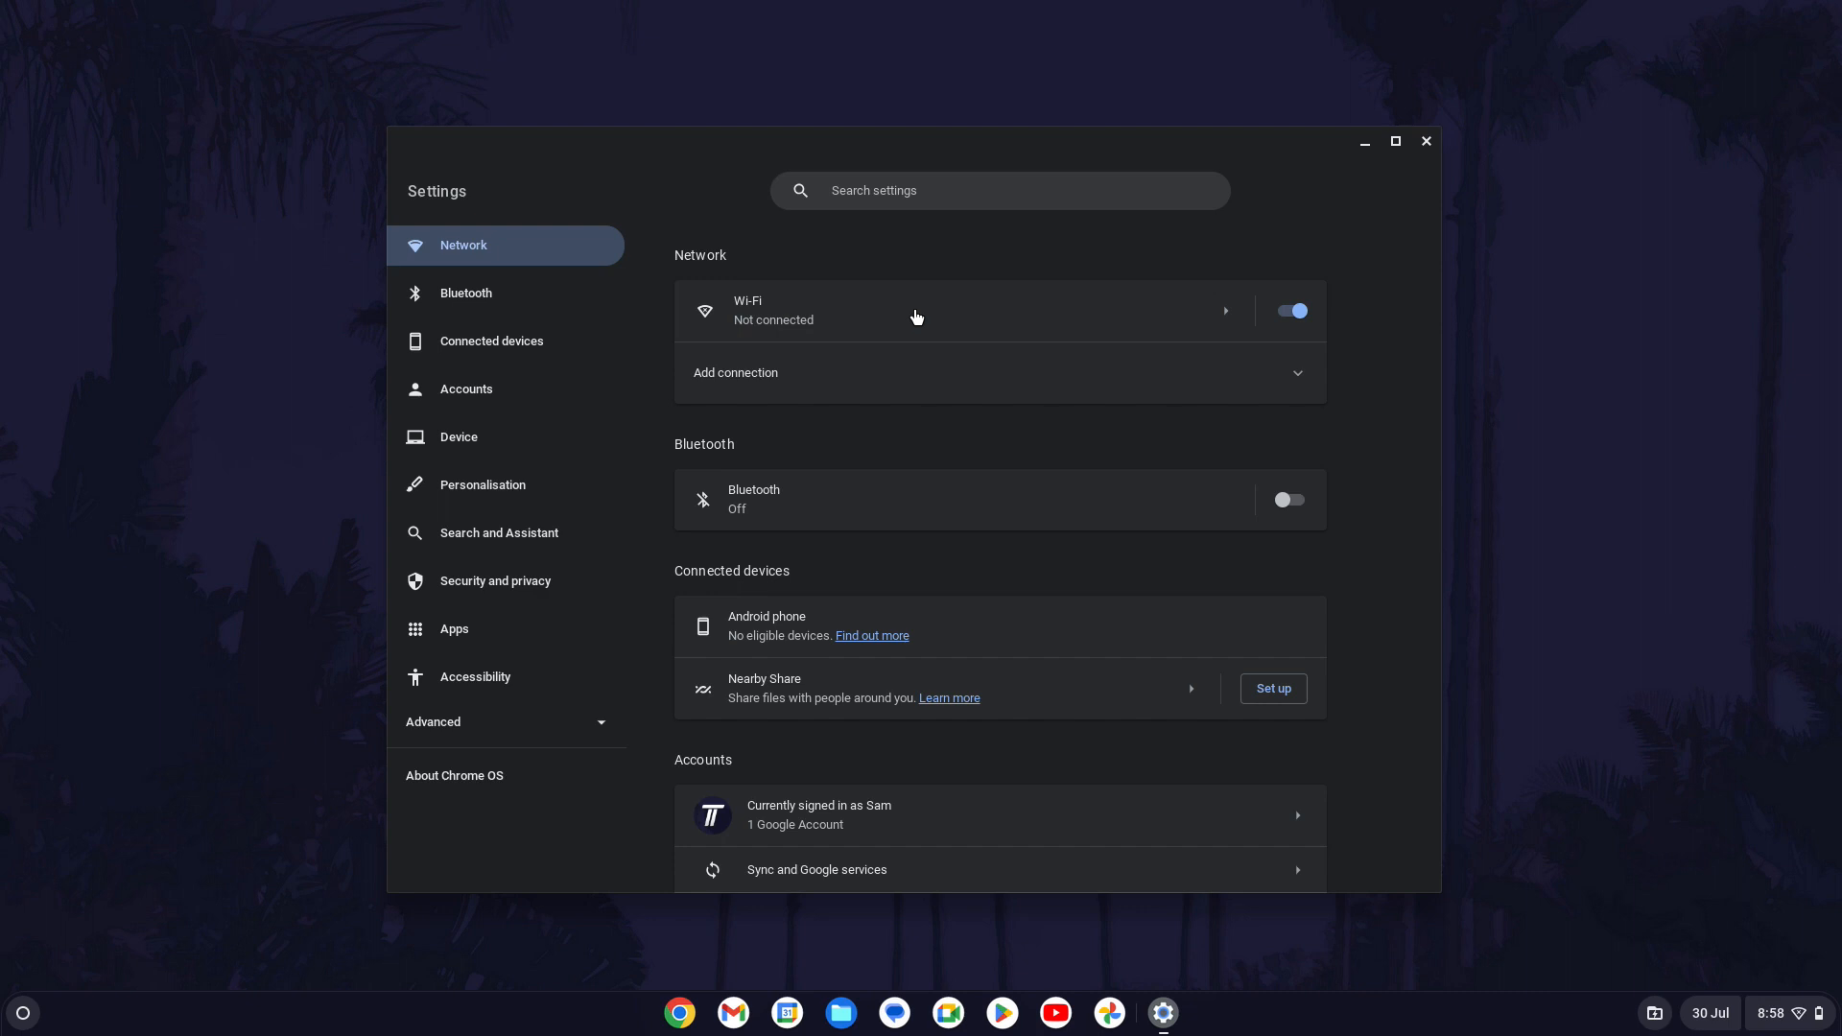
Open the Wi-Fi page listing available networks.
left_click(916, 310)
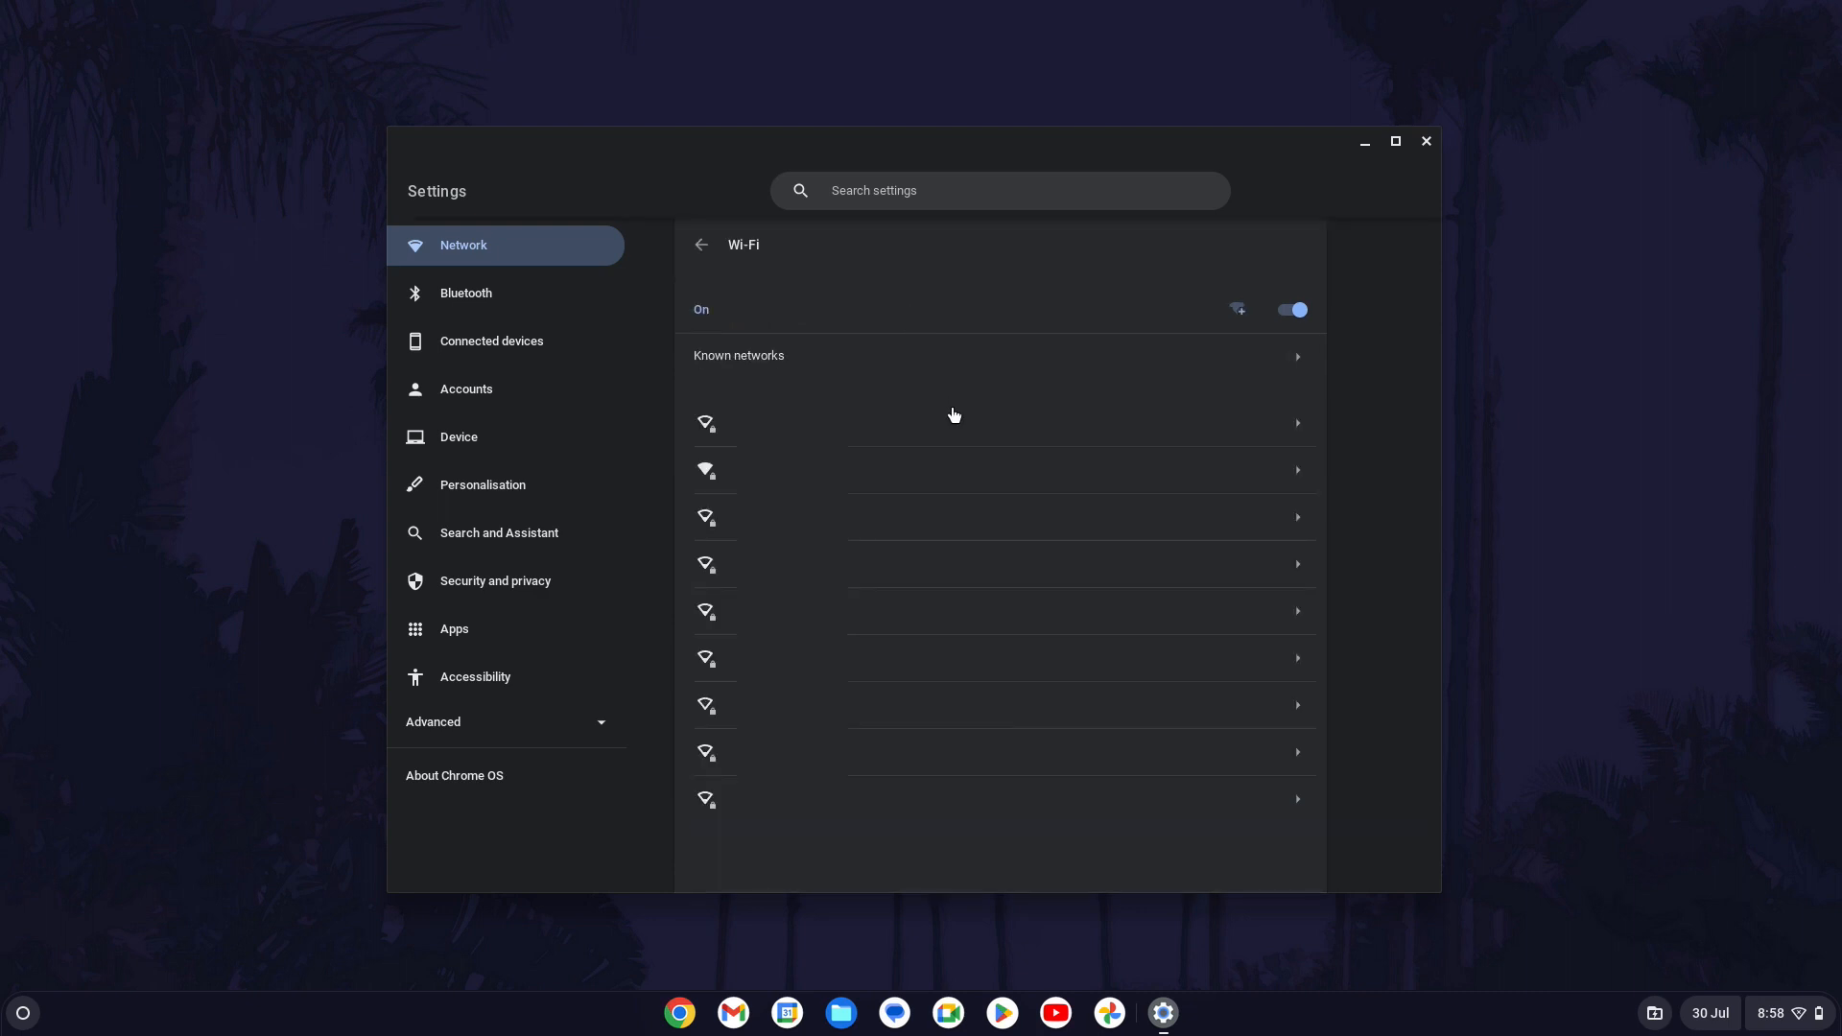
mouse_move(963, 481)
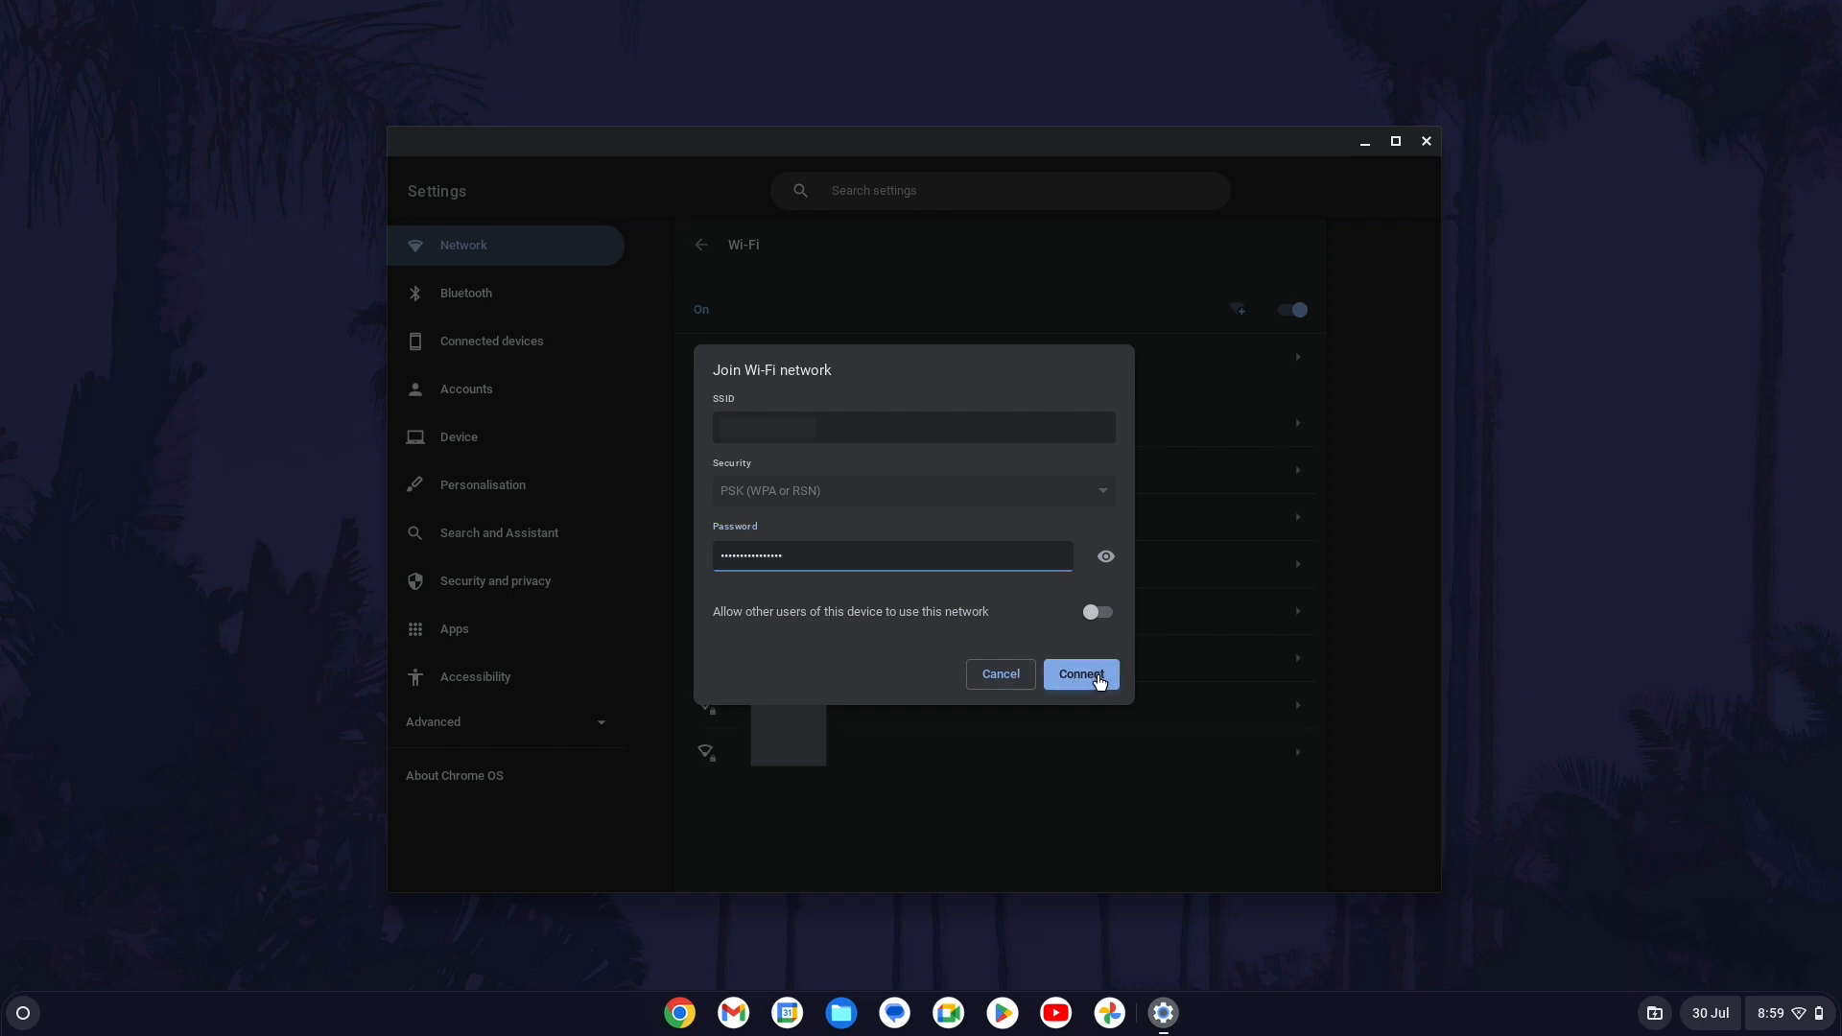
Confirm the Join Wi-Fi network dialog to connect to the protected network.
left_click(1078, 673)
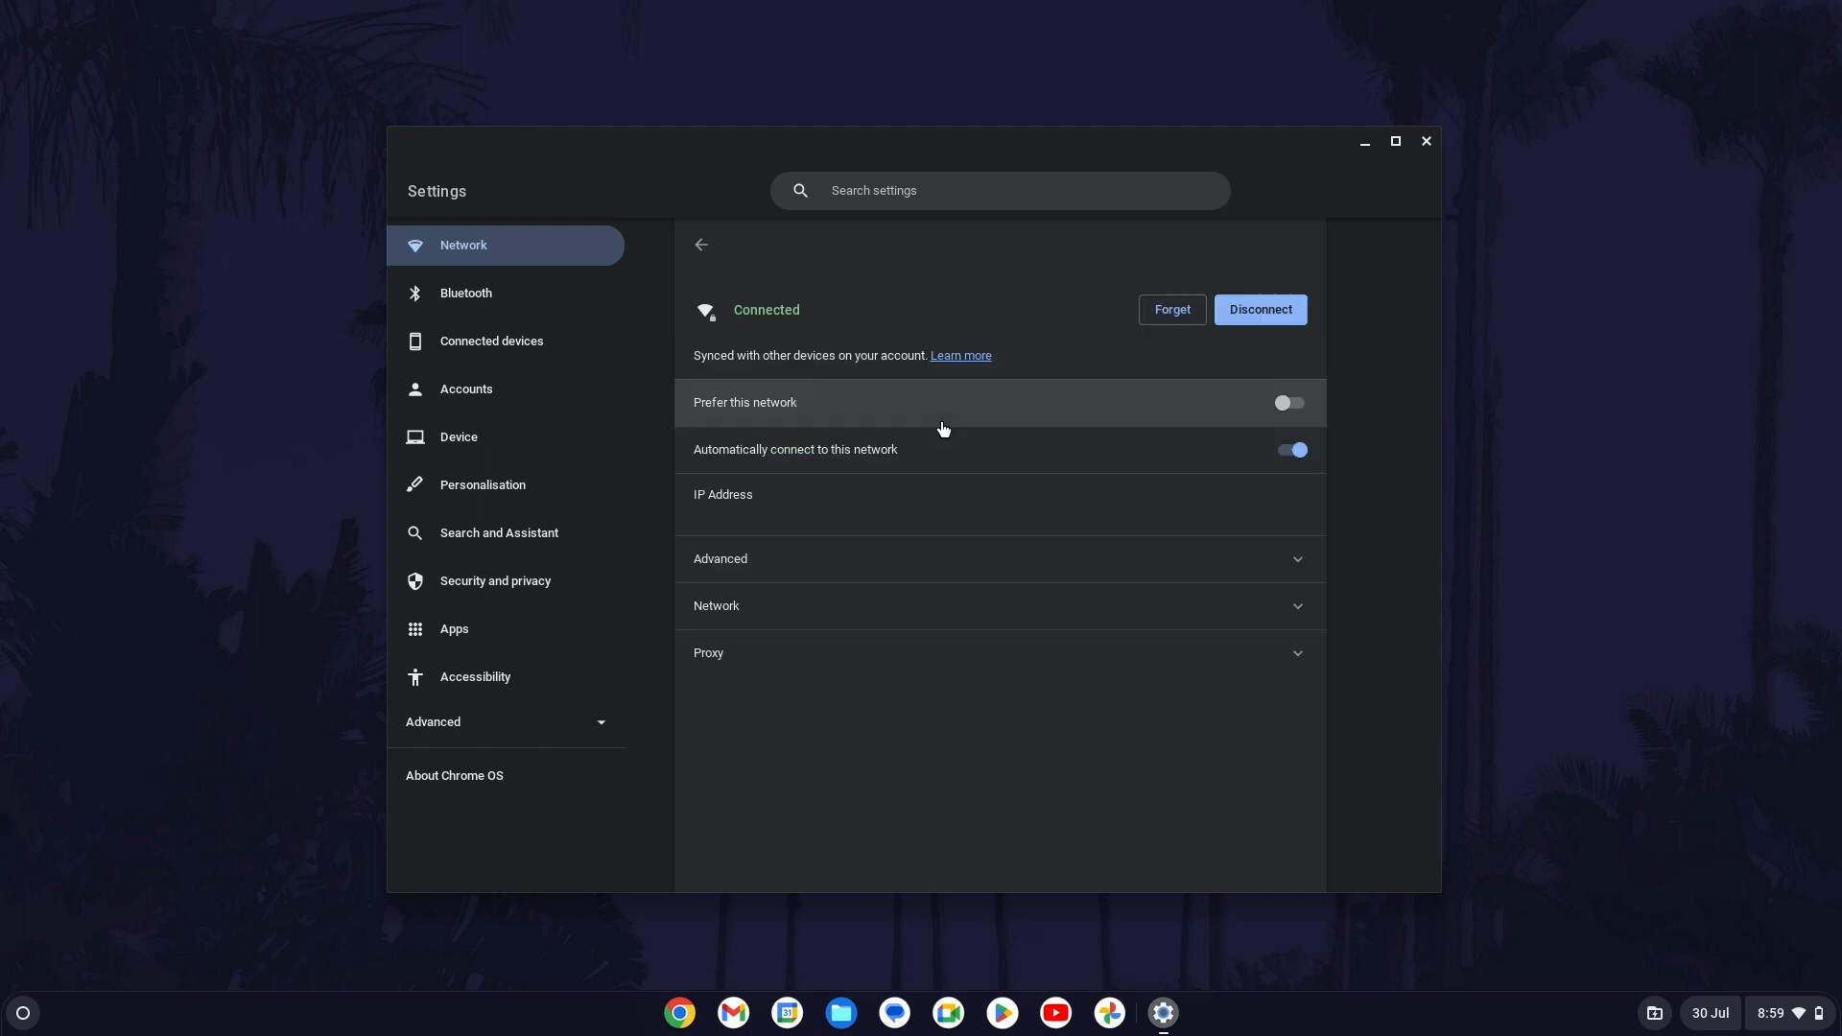
mouse_move(998, 449)
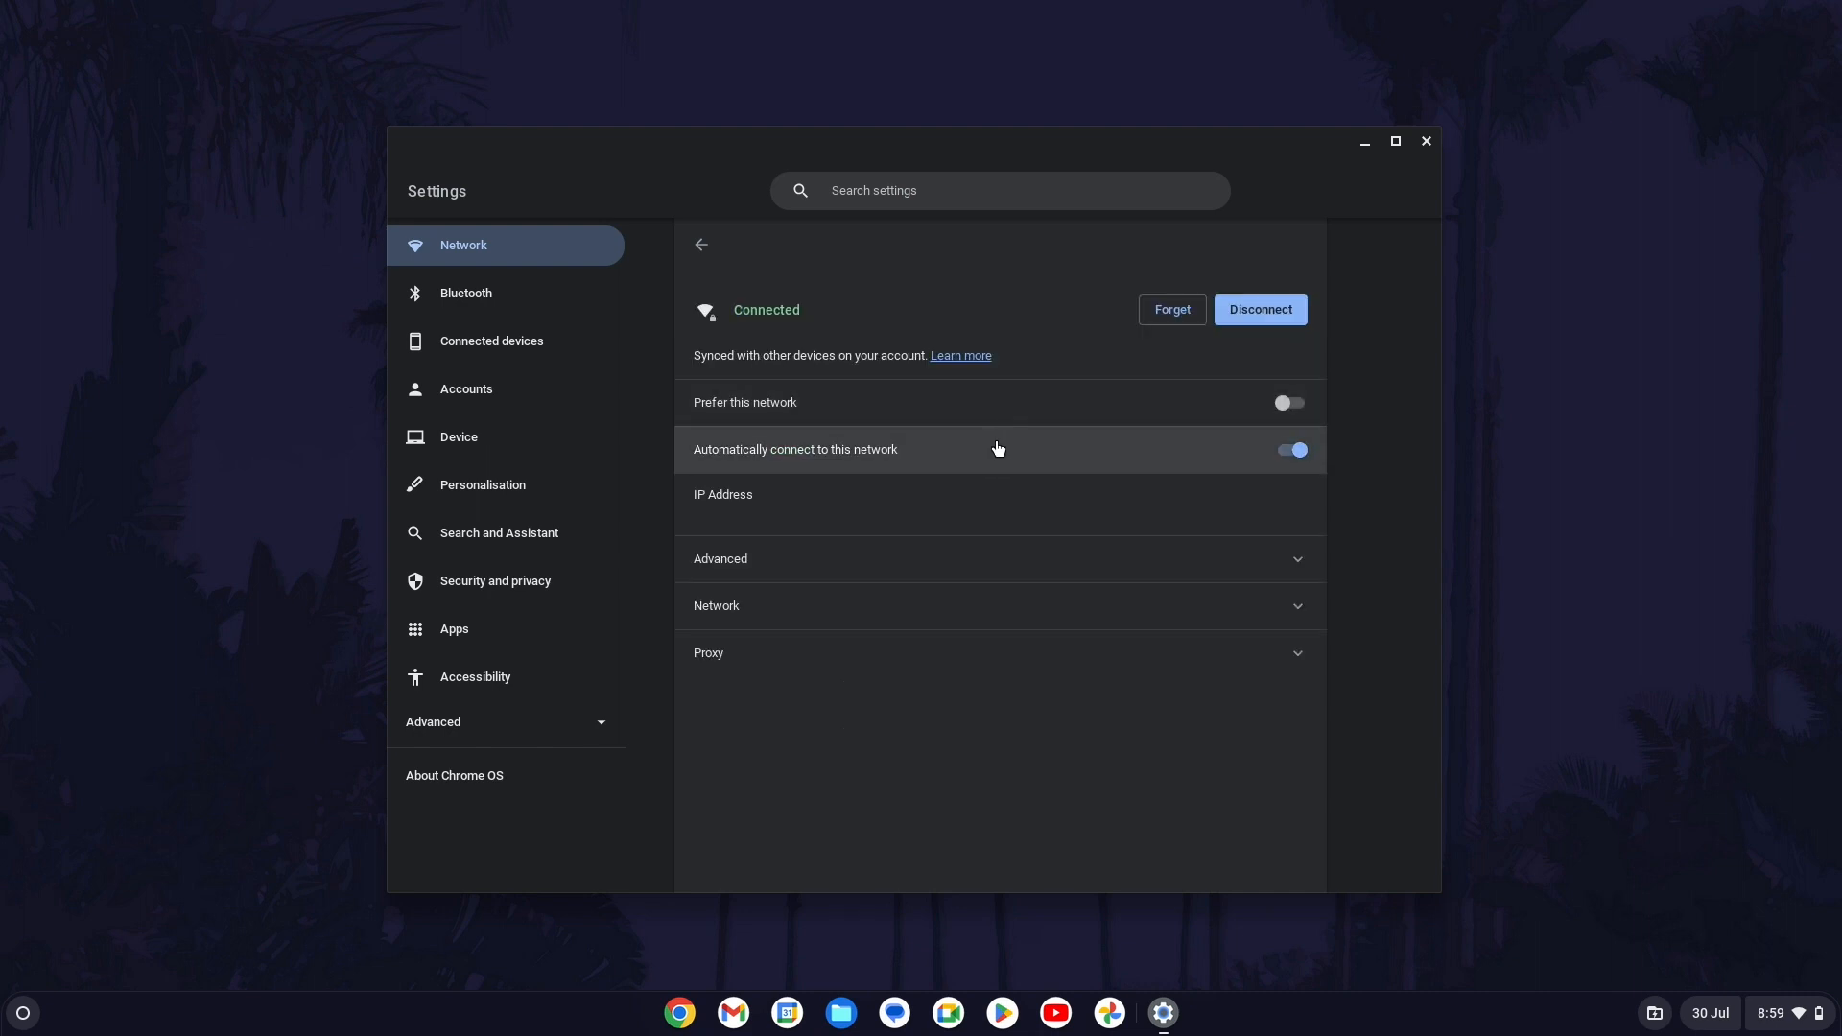
mouse_move(994, 454)
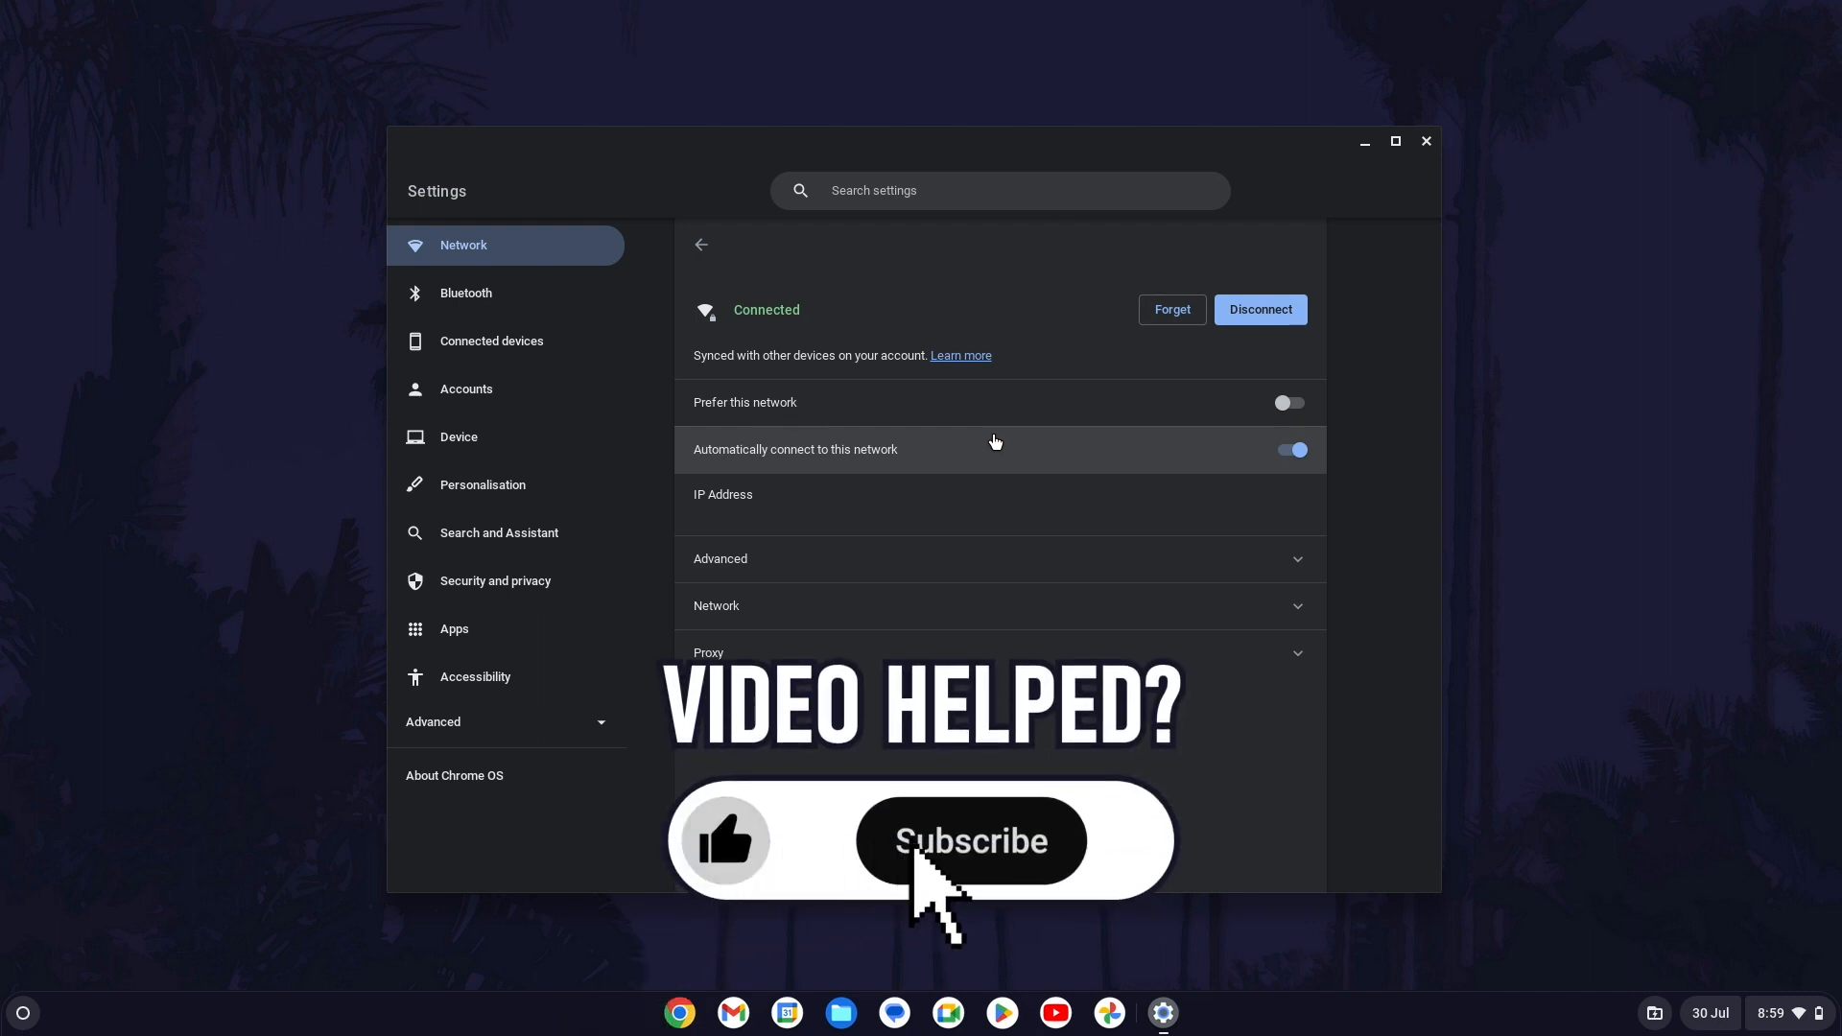
left_click(968, 840)
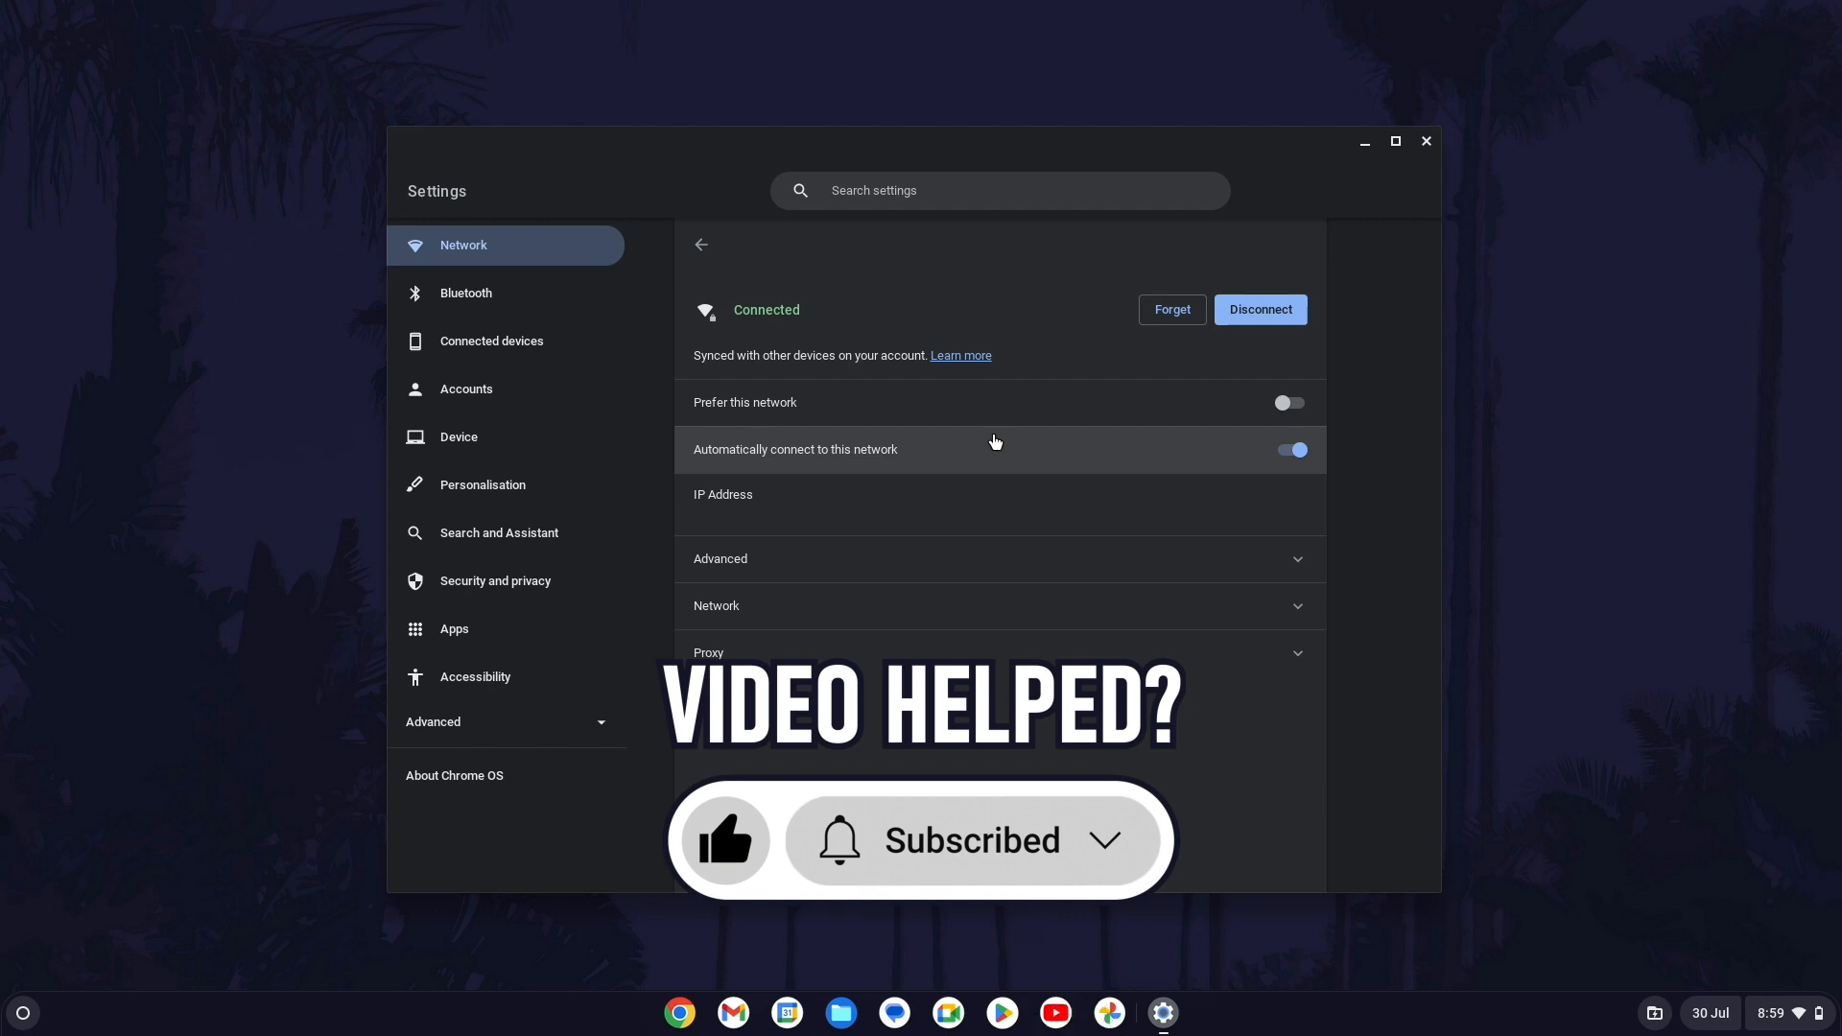